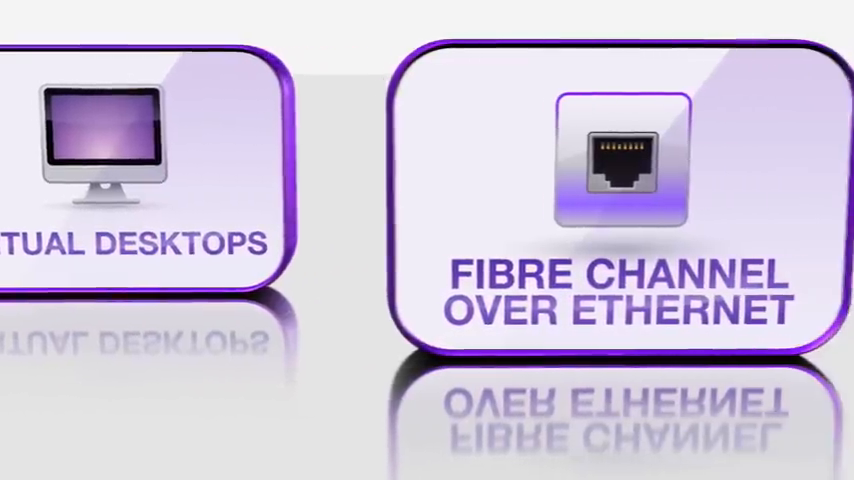
scroll("left", 3)
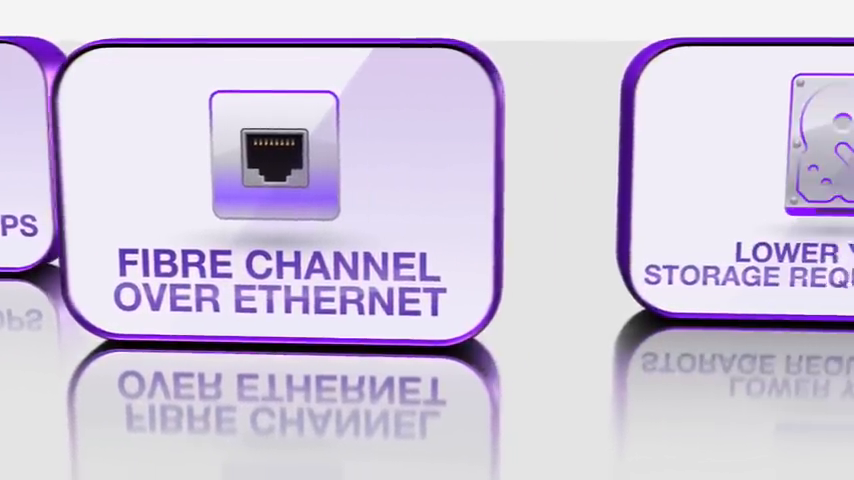